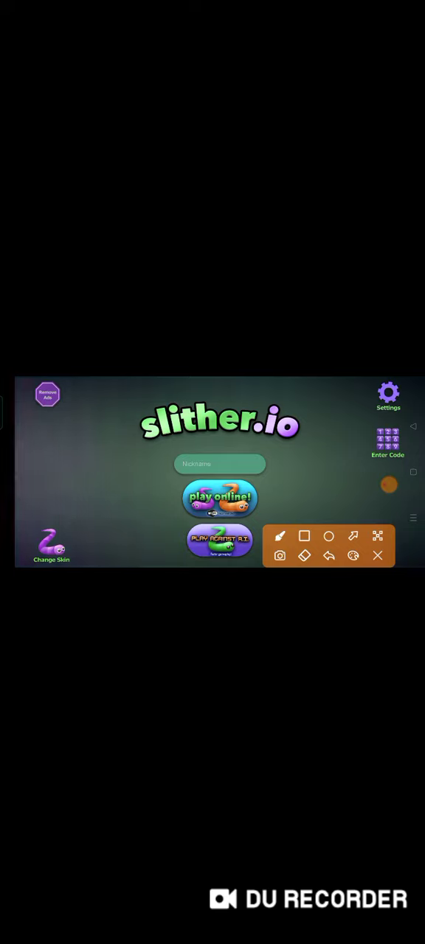
# - Start an online match and steer the striped snake through the arena with the joystick
pyautogui.moveTo(22, 514); pyautogui.dragTo(101, 514)
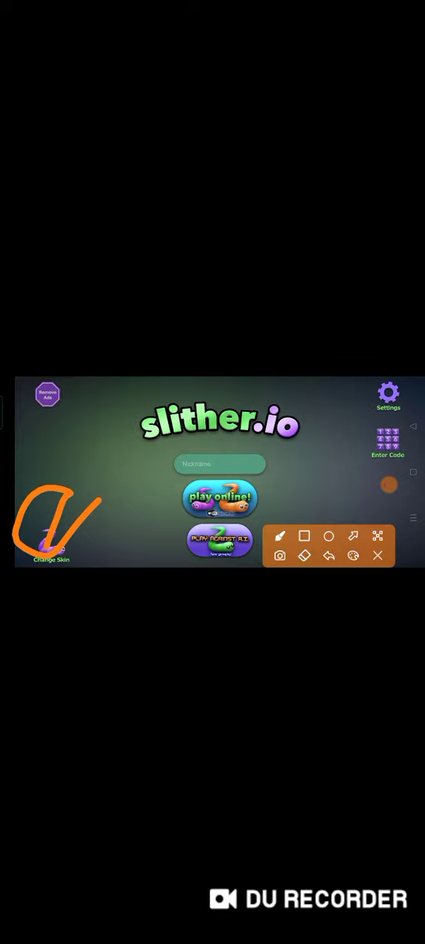
pyautogui.click(219, 499)
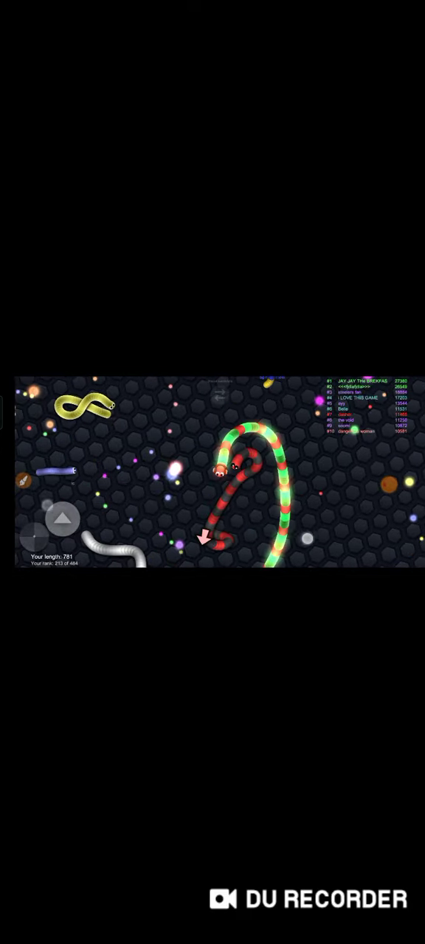